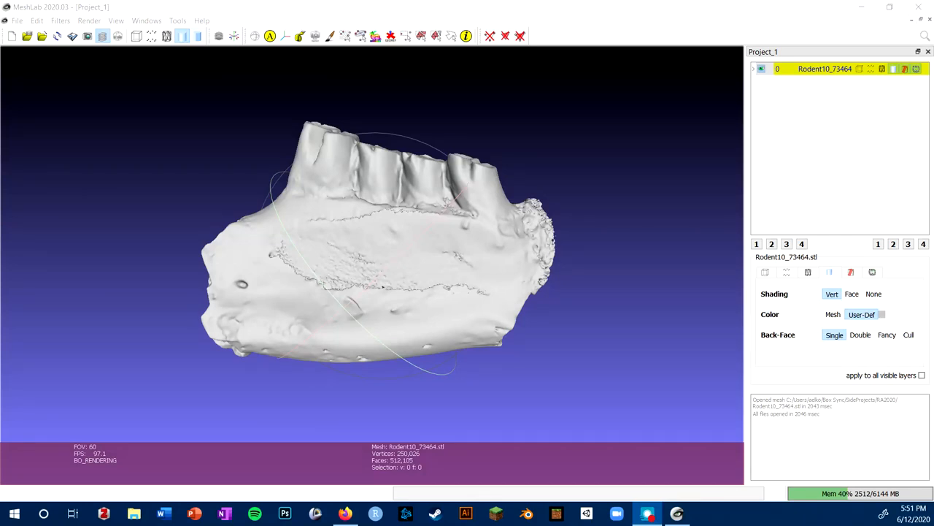
# - Browse the Filters menu to reach the Cleaning and Repairing filters
pyautogui.click(59, 21)
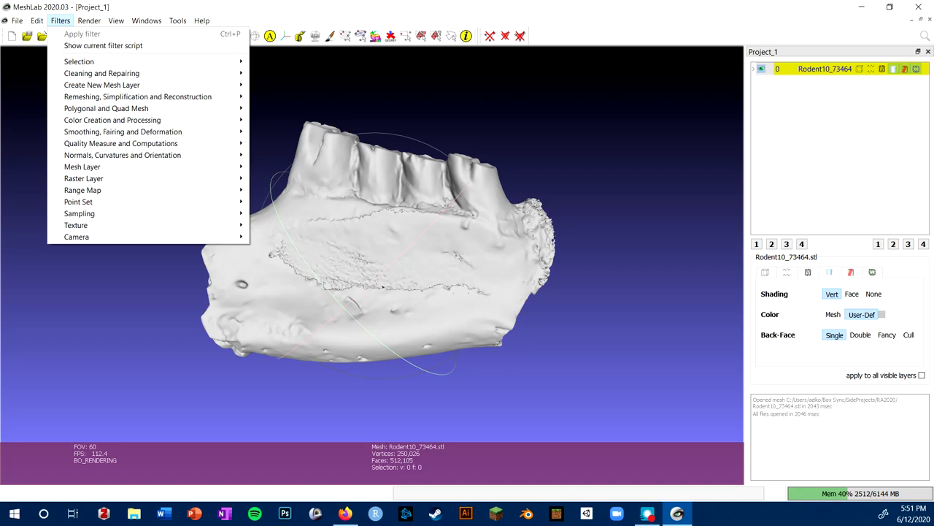
pyautogui.moveTo(102, 73)
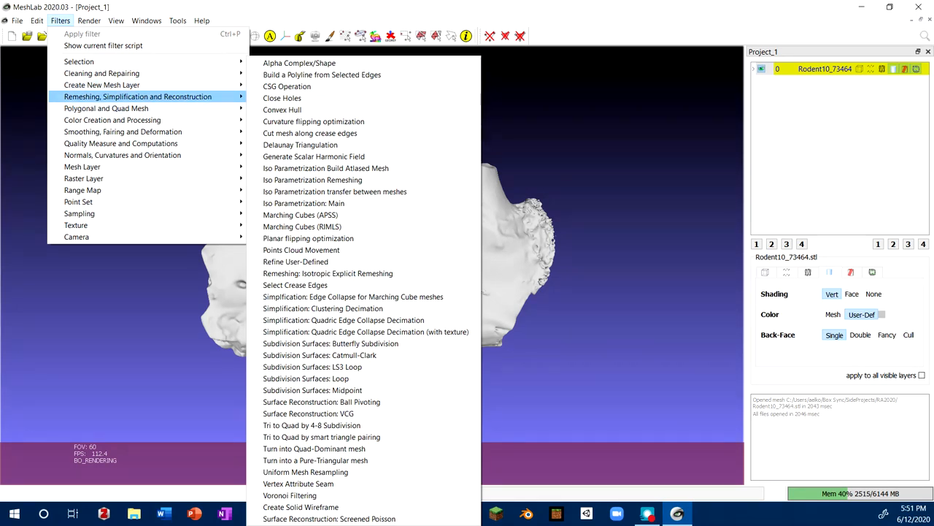
pyautogui.moveTo(103, 73)
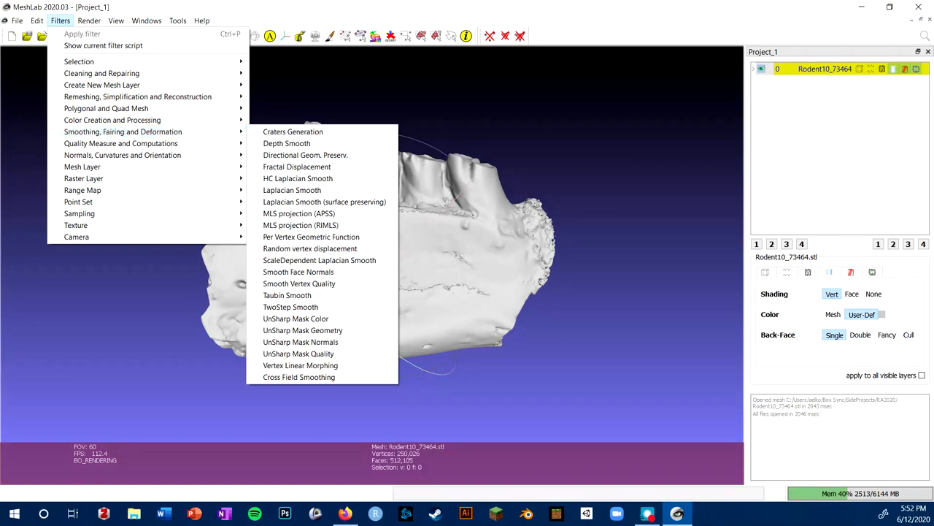
pyautogui.moveTo(102, 73)
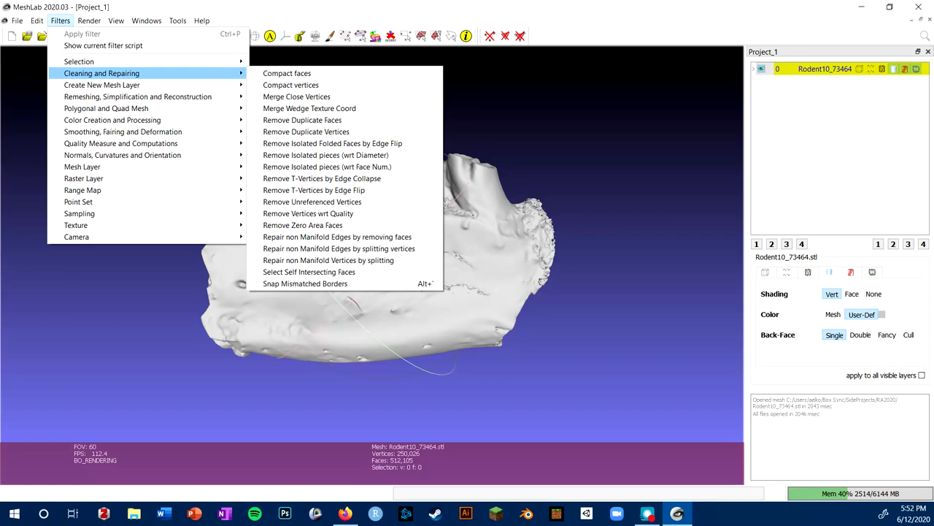
pyautogui.moveTo(321, 178)
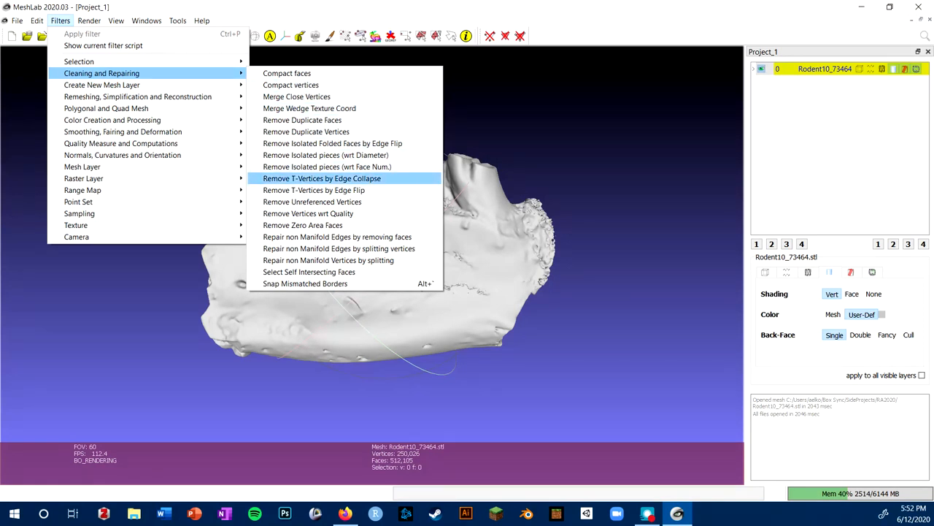
pyautogui.moveTo(321, 178)
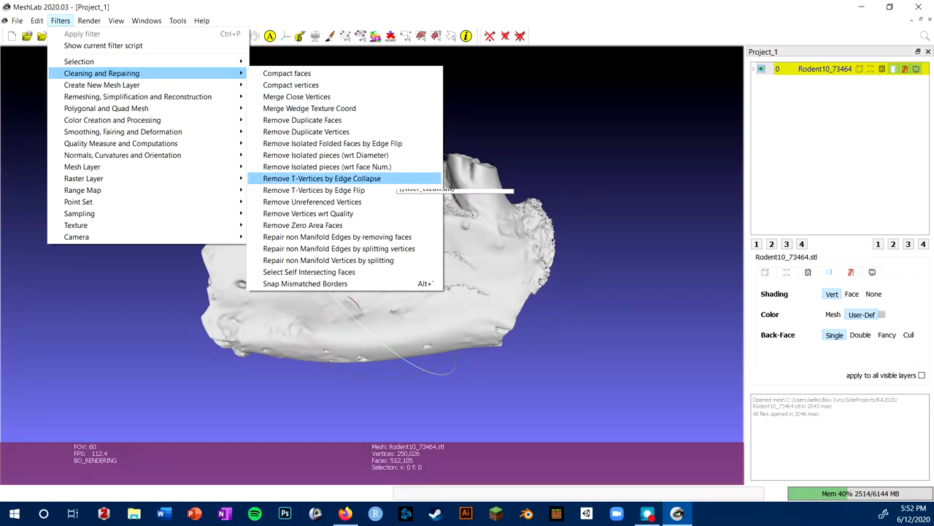
pyautogui.moveTo(322, 178)
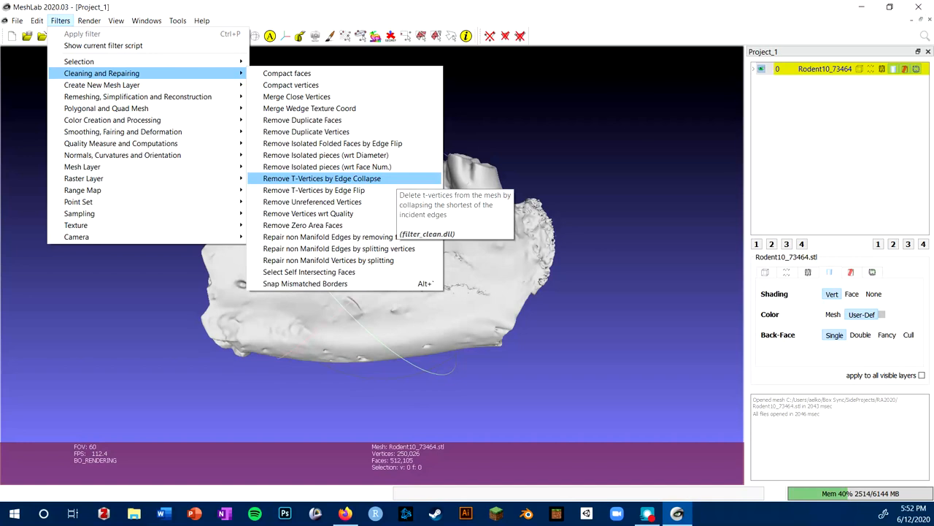
pyautogui.moveTo(328, 236)
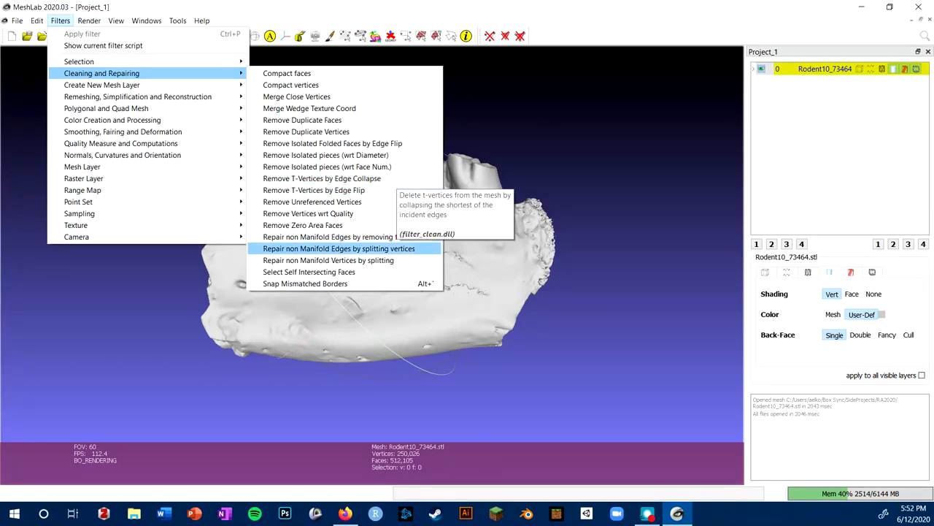
pyautogui.moveTo(329, 237)
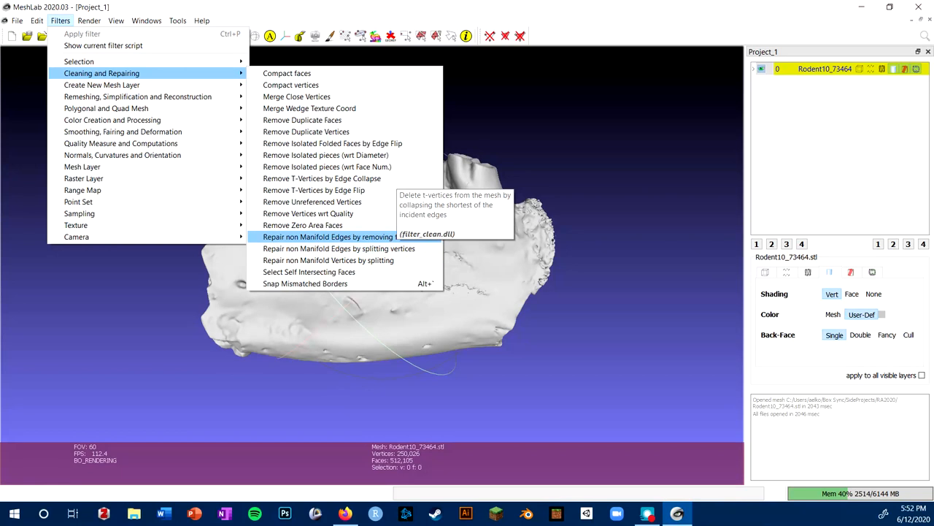
# - Repair non-manifold edges on the jaw by removing the offending faces
pyautogui.click(328, 236)
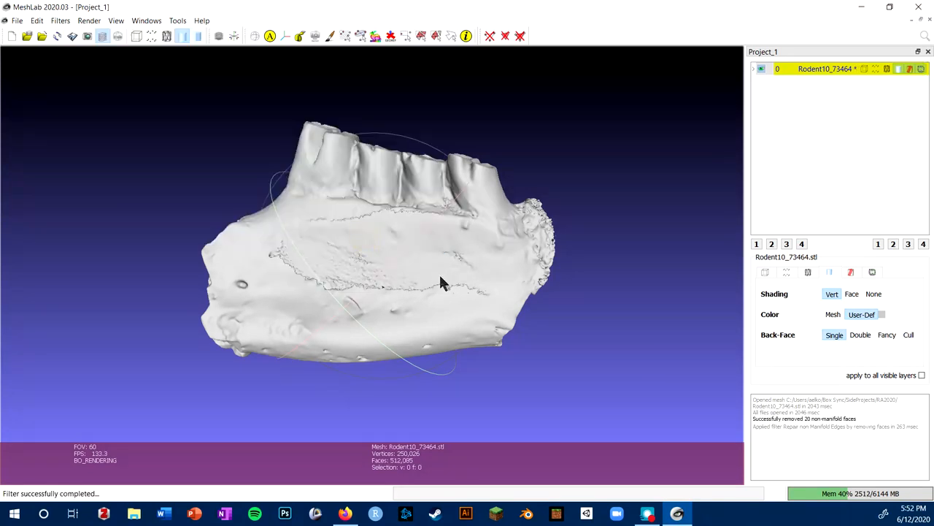
pyautogui.moveTo(393, 295)
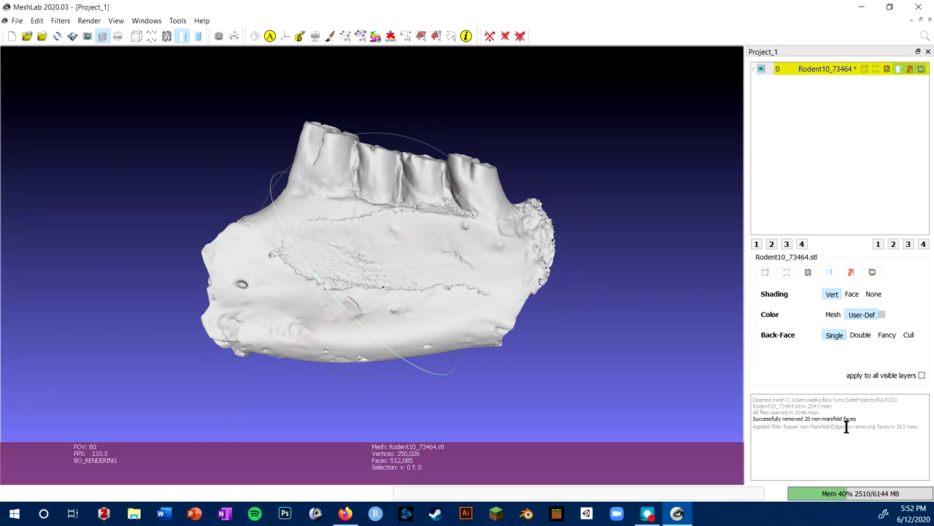
pyautogui.moveTo(745, 429)
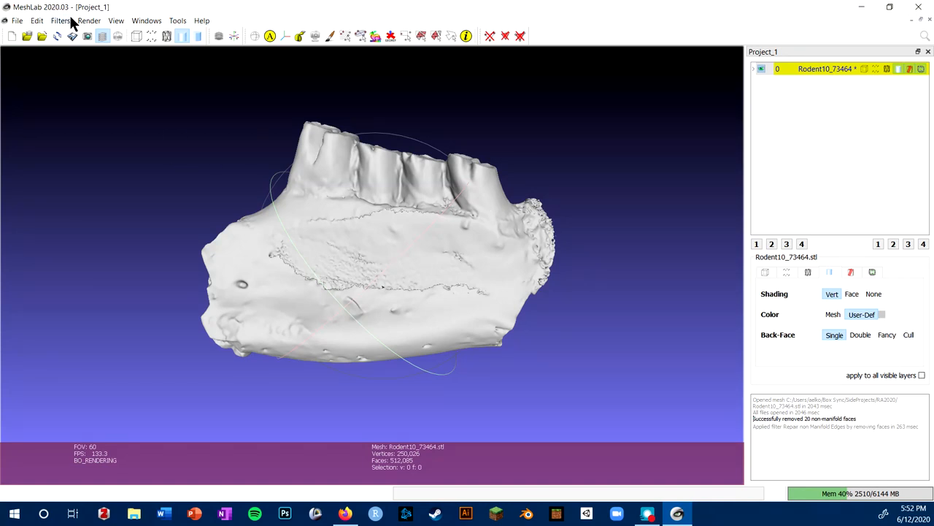
# - Run Remove Duplicate Faces on the jaw mesh; zero duplicates found
pyautogui.click(60, 21)
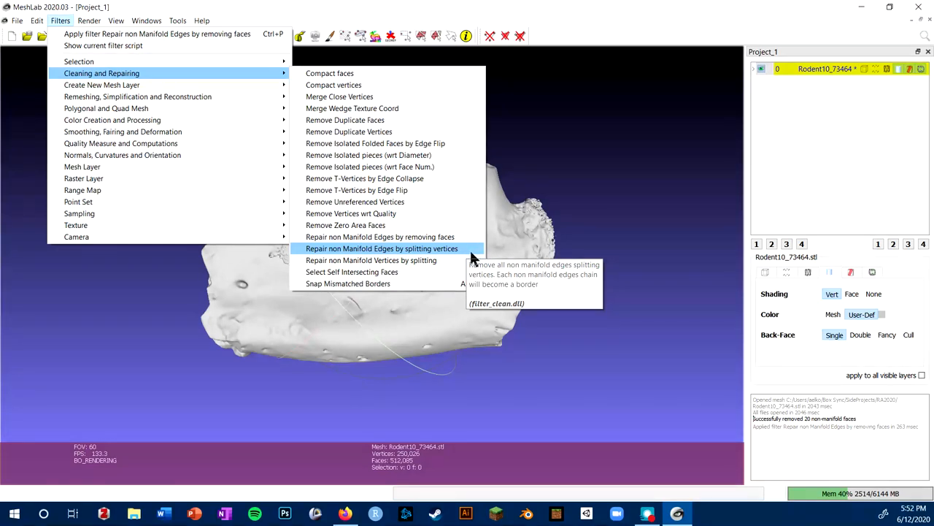
pyautogui.moveTo(474, 254)
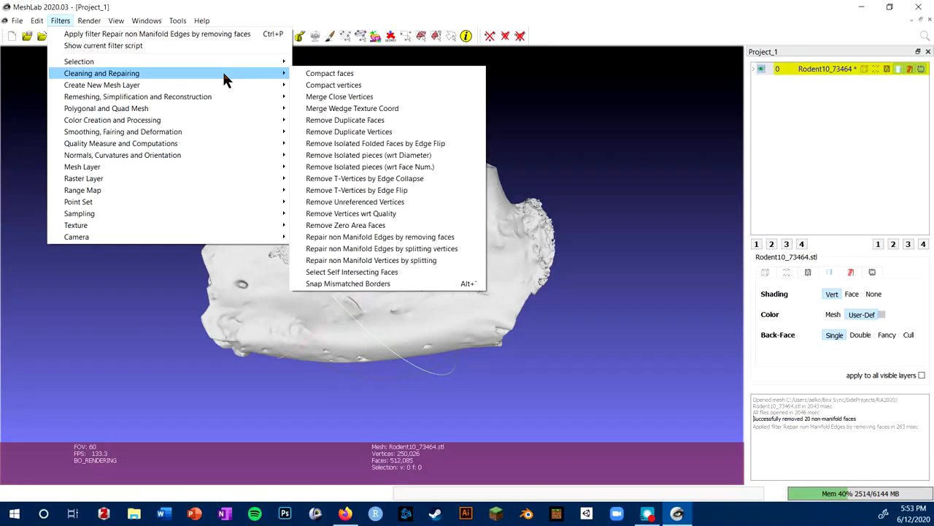
pyautogui.moveTo(368, 154)
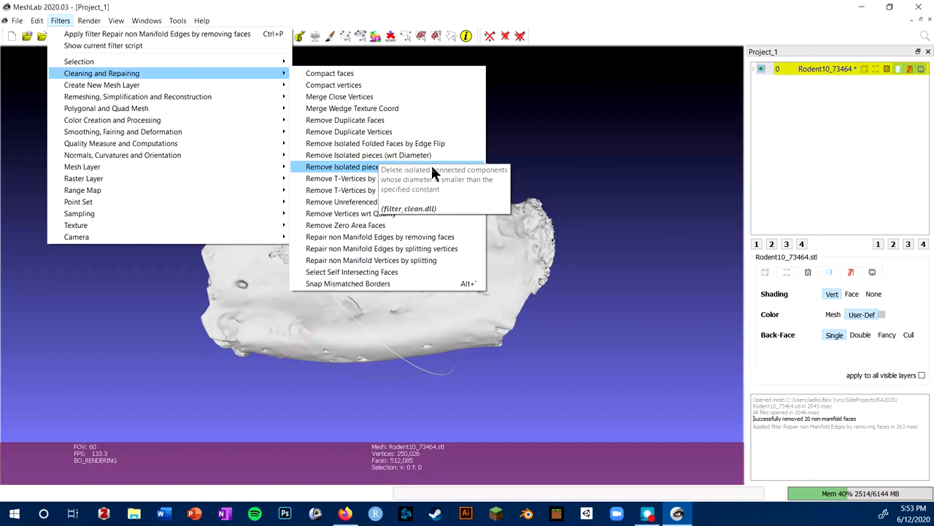
pyautogui.moveTo(371, 167)
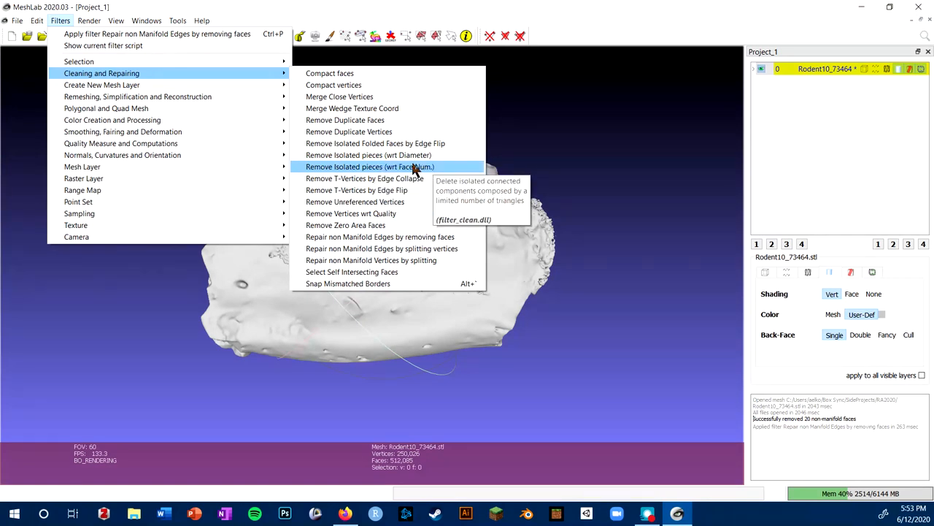
pyautogui.moveTo(447, 169)
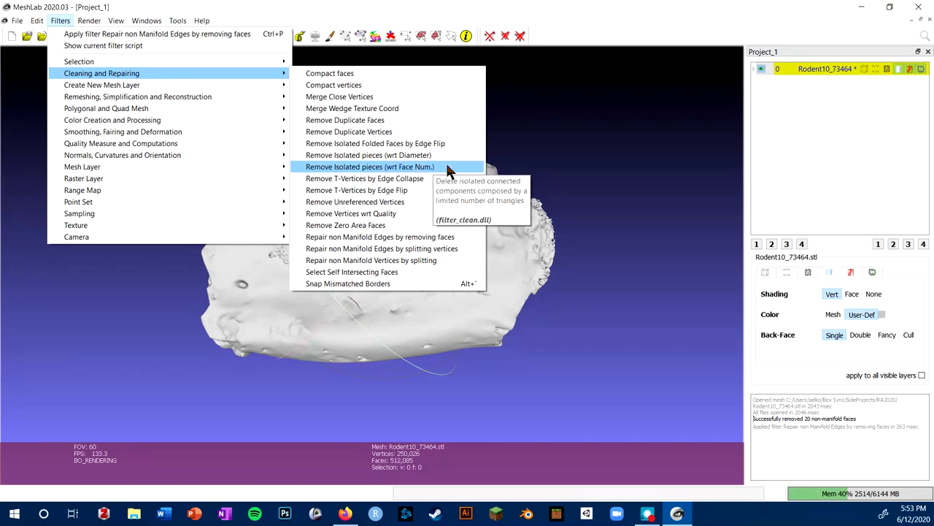
pyautogui.moveTo(456, 172)
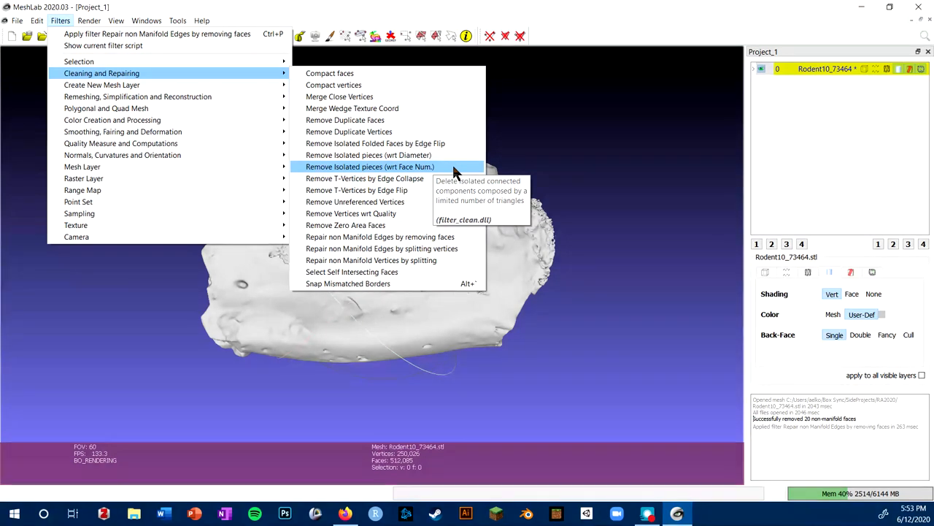
pyautogui.moveTo(456, 172)
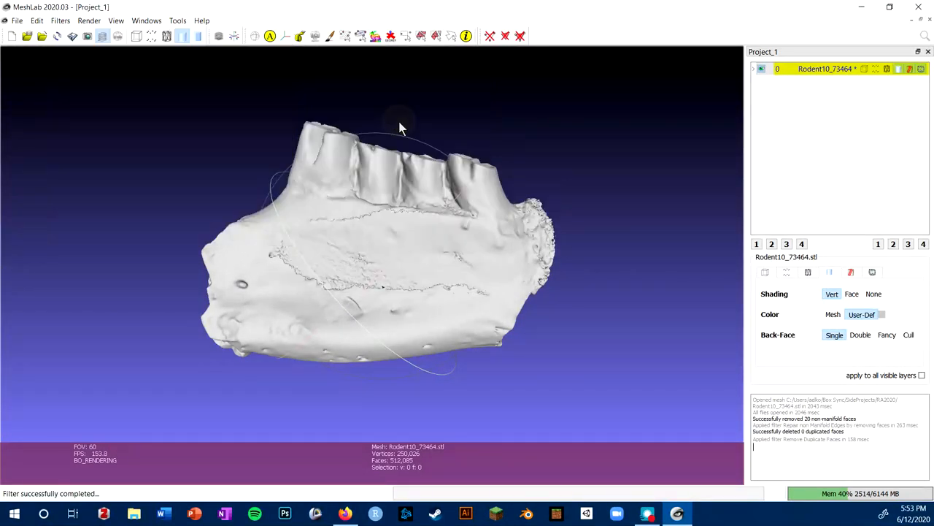
pyautogui.moveTo(64, 46)
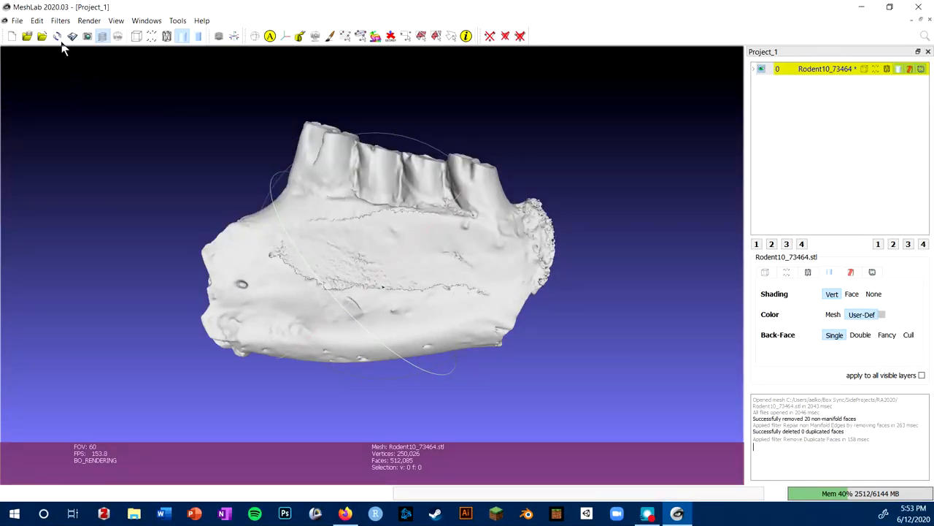
# - Run Remove Unreferenced Vertices on the jaw mesh; zero vertices removed
pyautogui.click(60, 20)
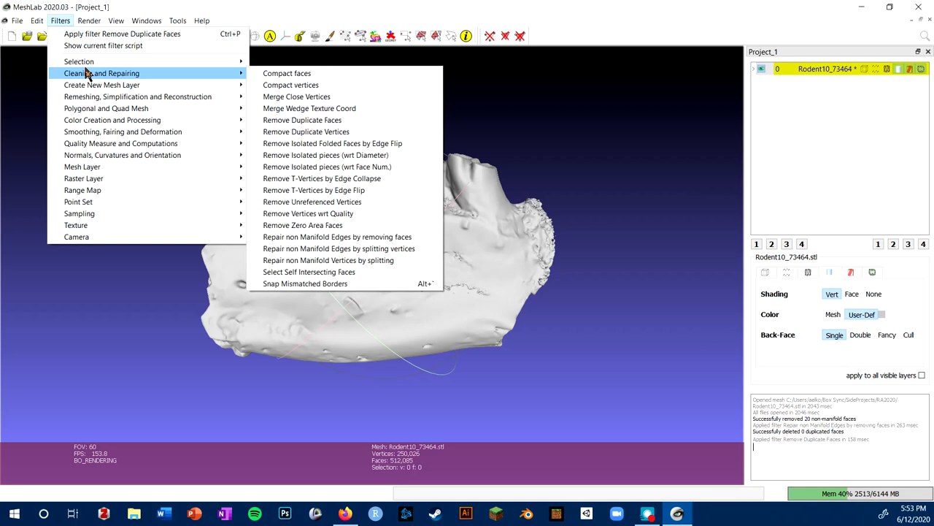
pyautogui.moveTo(79, 61)
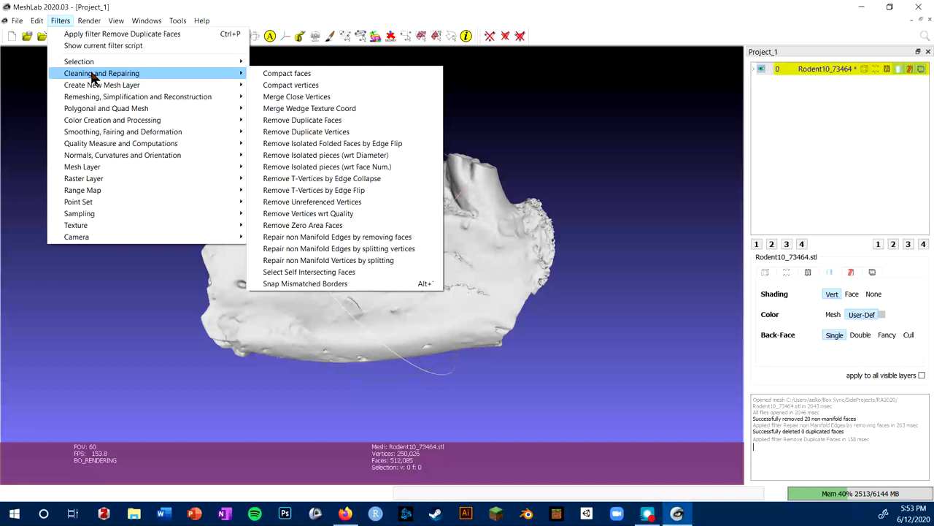
pyautogui.moveTo(353, 108)
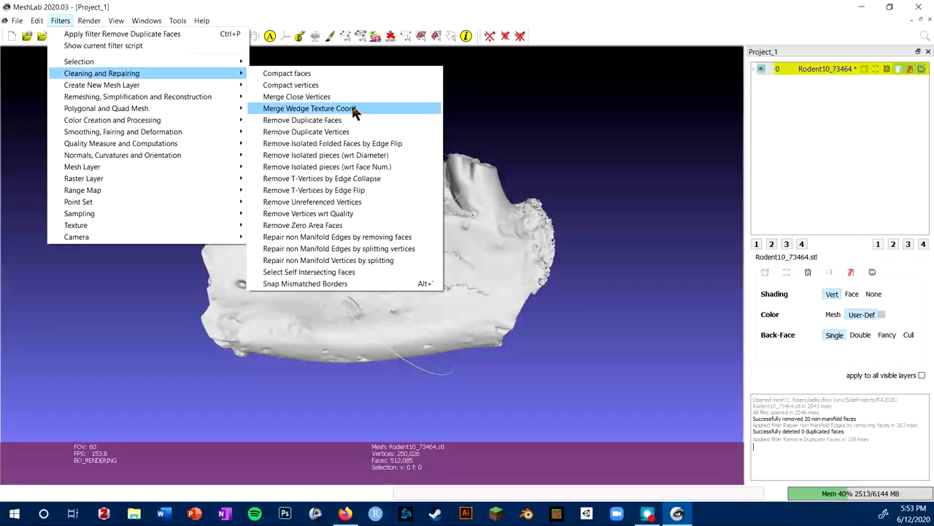
pyautogui.click(313, 202)
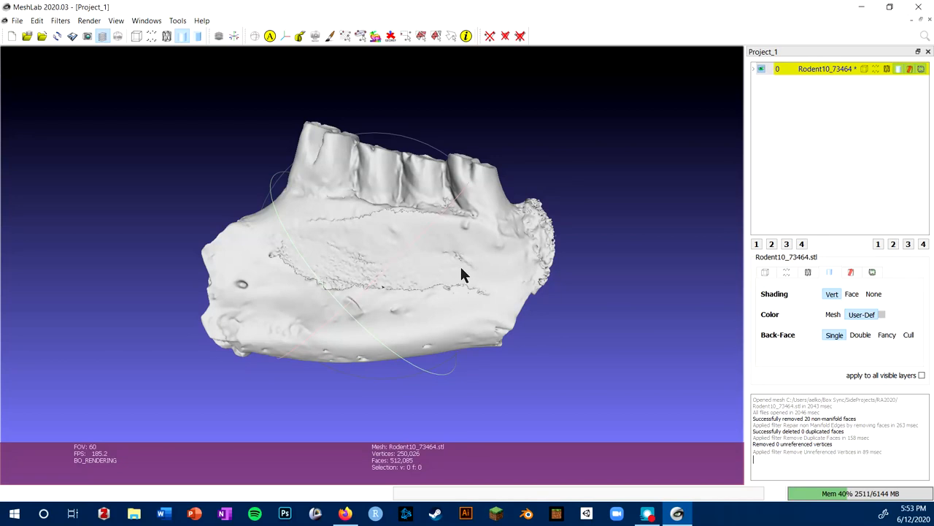
# - Browse the Remeshing, Simplification and Reconstruction filters to choose a resampling method
pyautogui.click(60, 21)
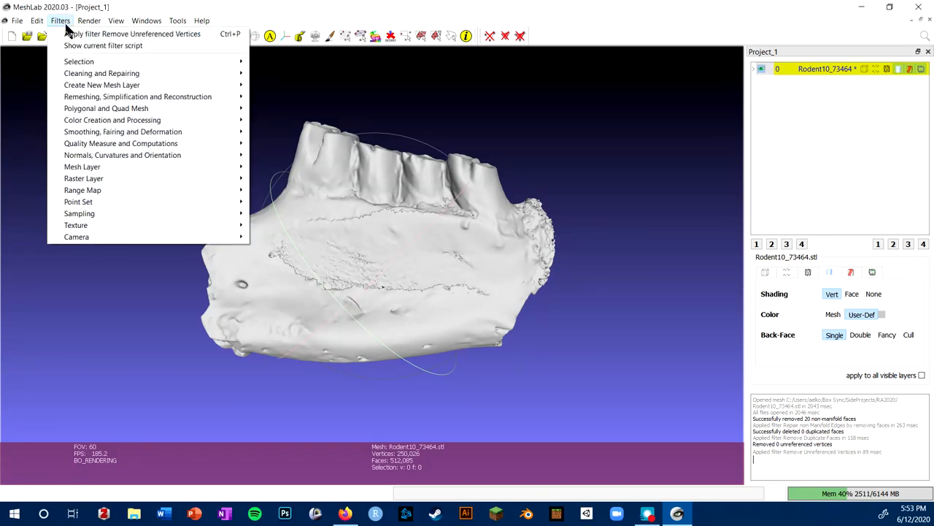
pyautogui.moveTo(103, 73)
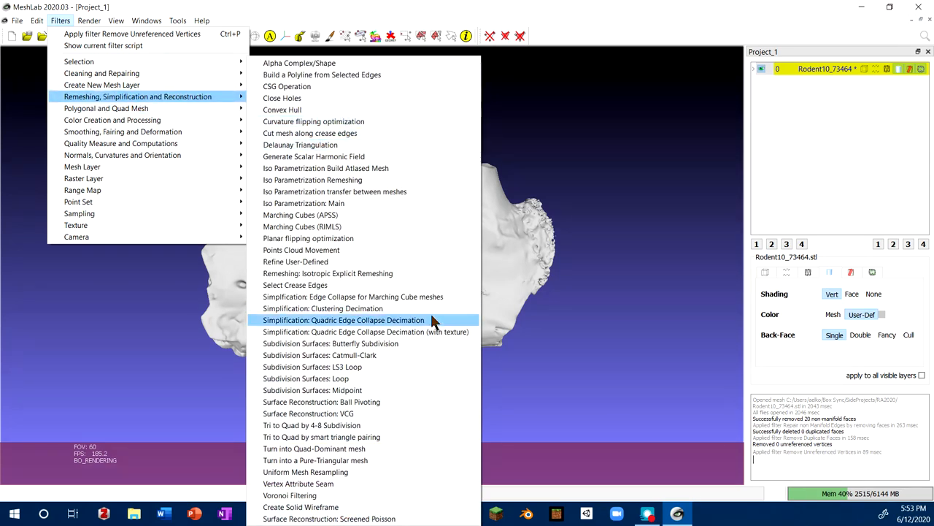
pyautogui.moveTo(330, 343)
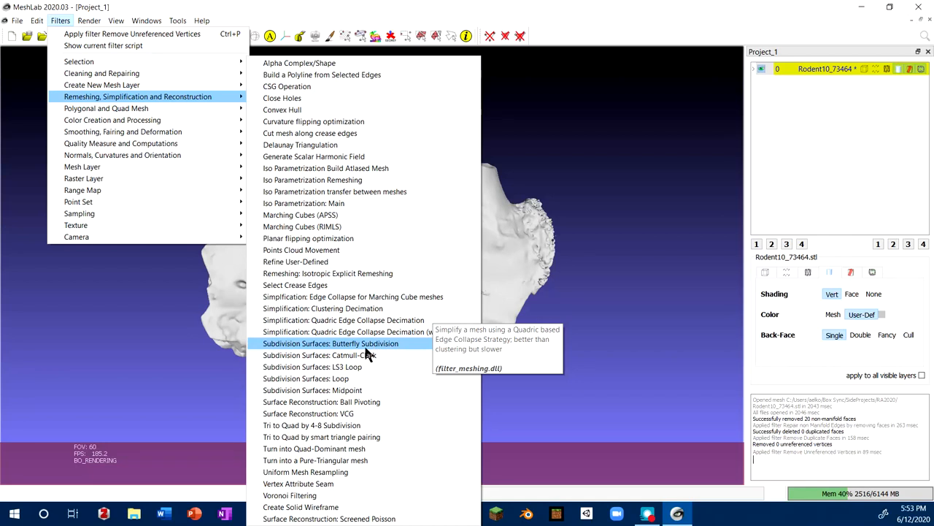
pyautogui.moveTo(358, 378)
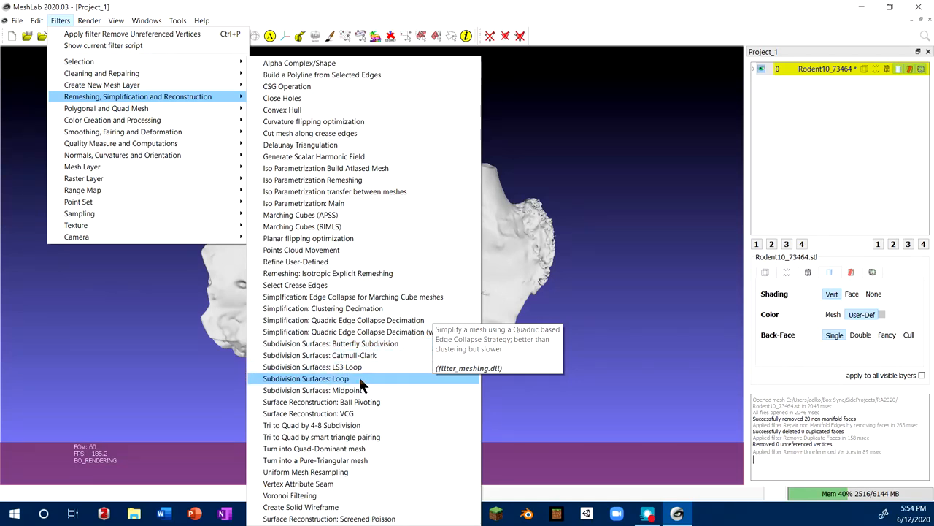
pyautogui.moveTo(358, 358)
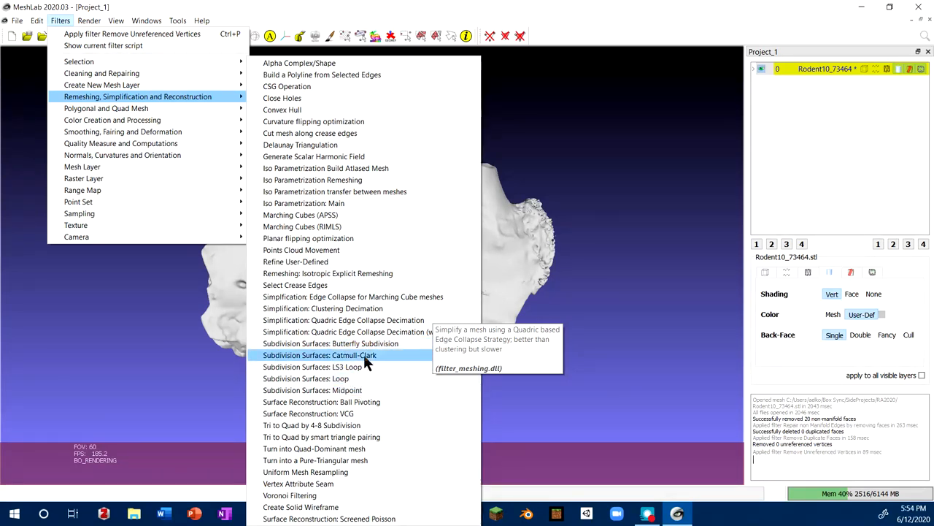
pyautogui.moveTo(314, 378)
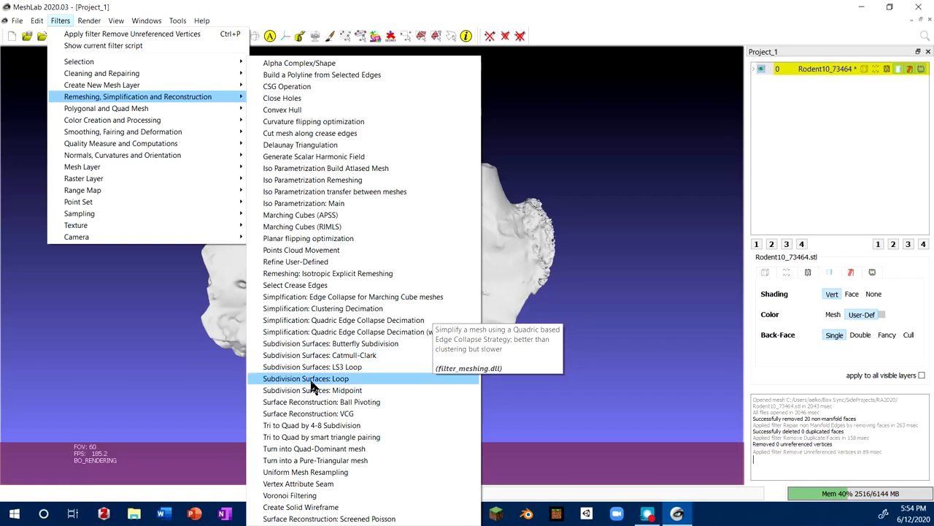
pyautogui.moveTo(343, 320)
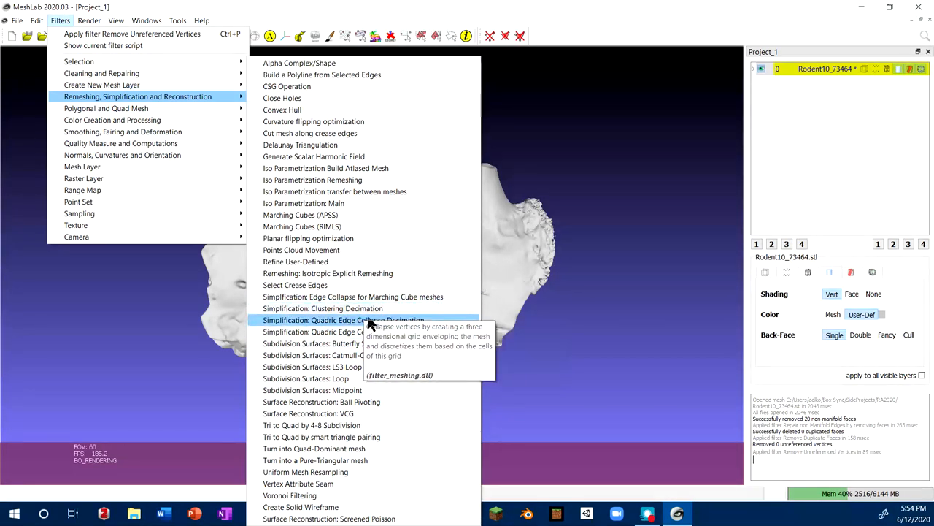
pyautogui.moveTo(343, 320)
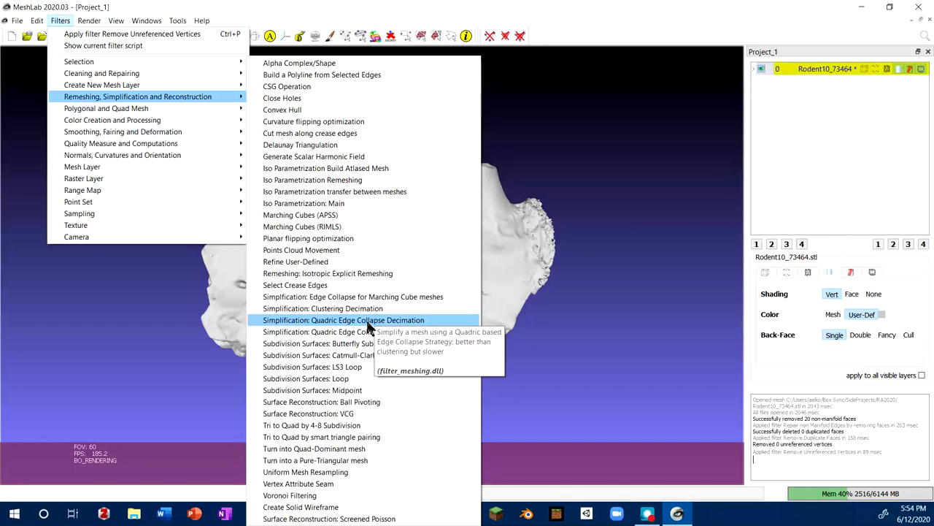
pyautogui.moveTo(353, 333)
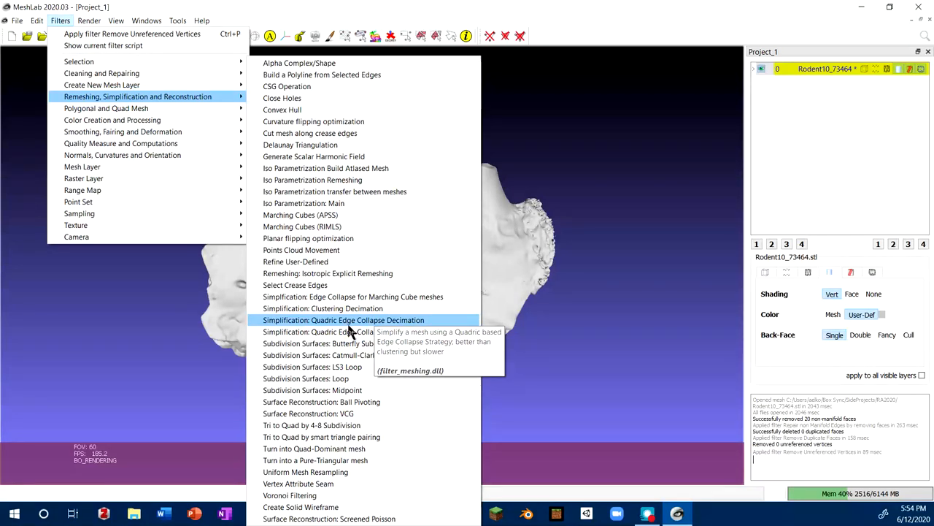
pyautogui.moveTo(305, 471)
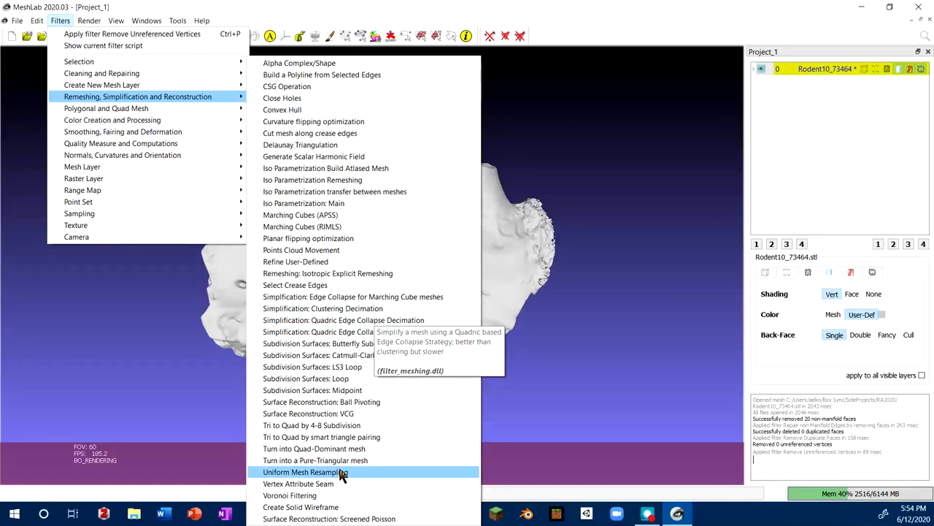
# - Apply Uniform Mesh Resampling at 1% precision with Clean Vertices enabled, creating an Offset layer
pyautogui.click(305, 471)
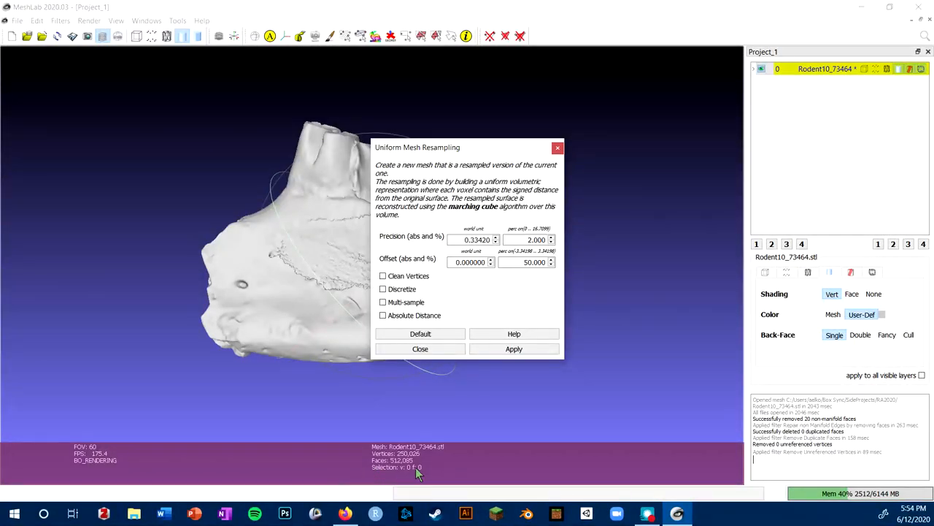
pyautogui.click(526, 263)
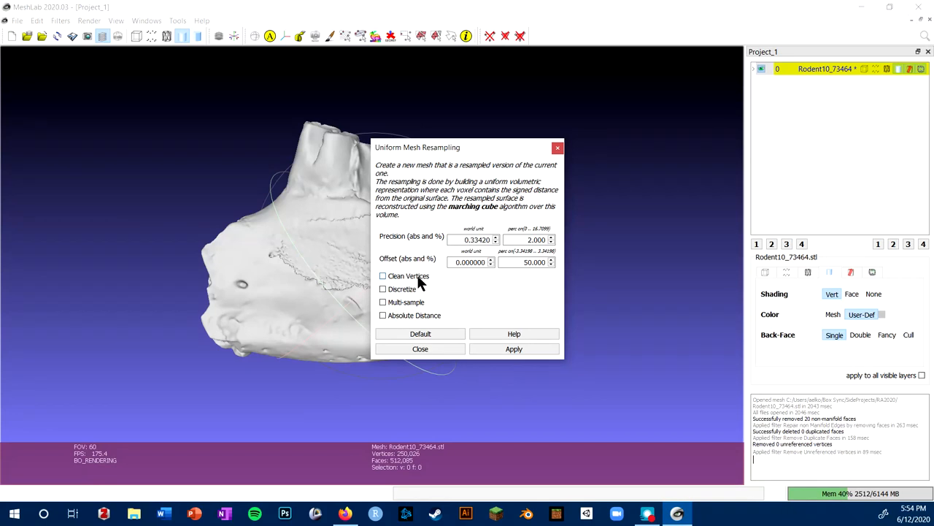
pyautogui.moveTo(473, 292)
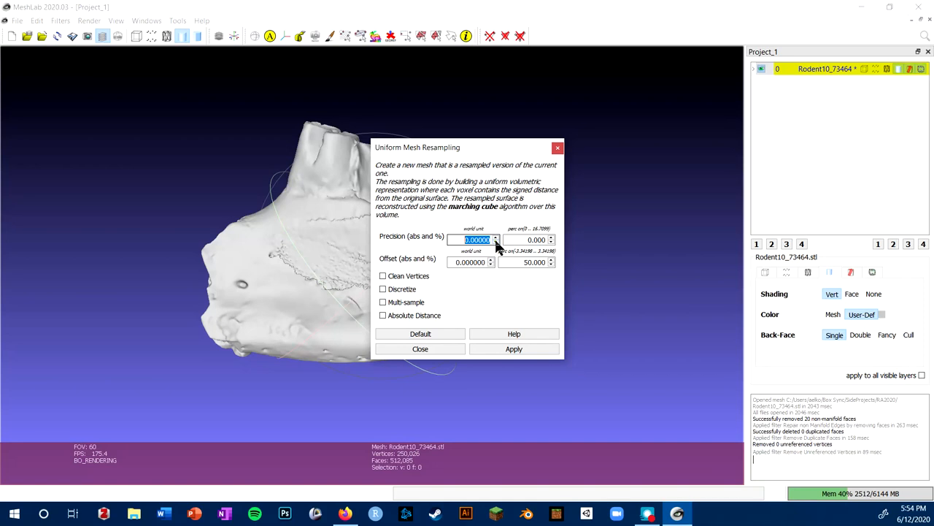
pyautogui.click(497, 237)
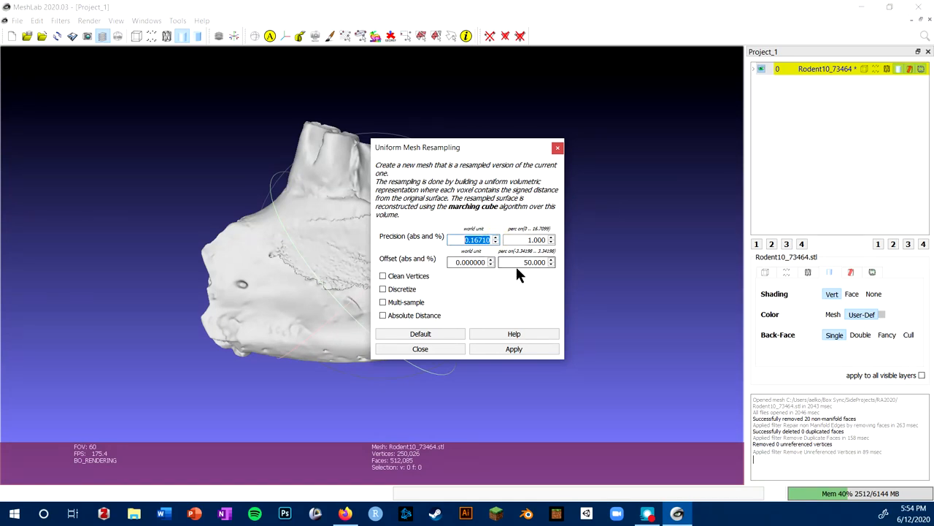
pyautogui.moveTo(417, 295)
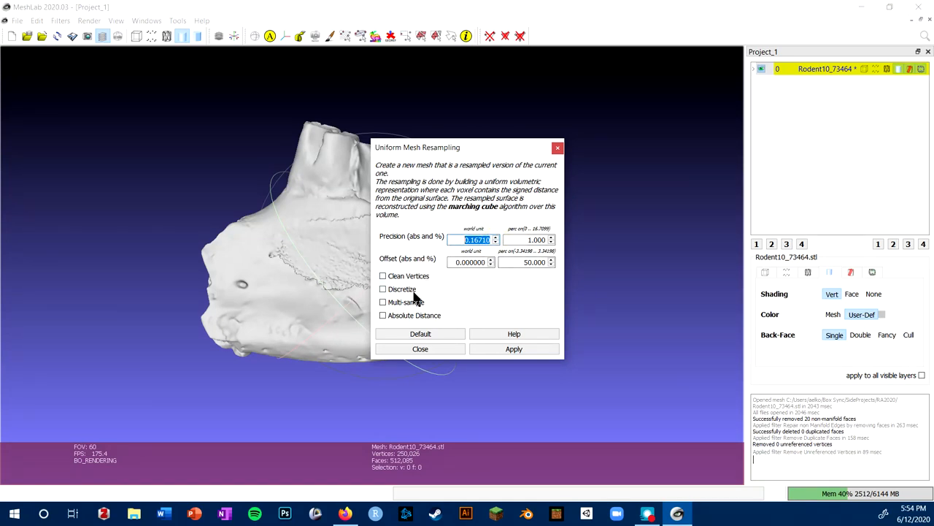
pyautogui.click(382, 276)
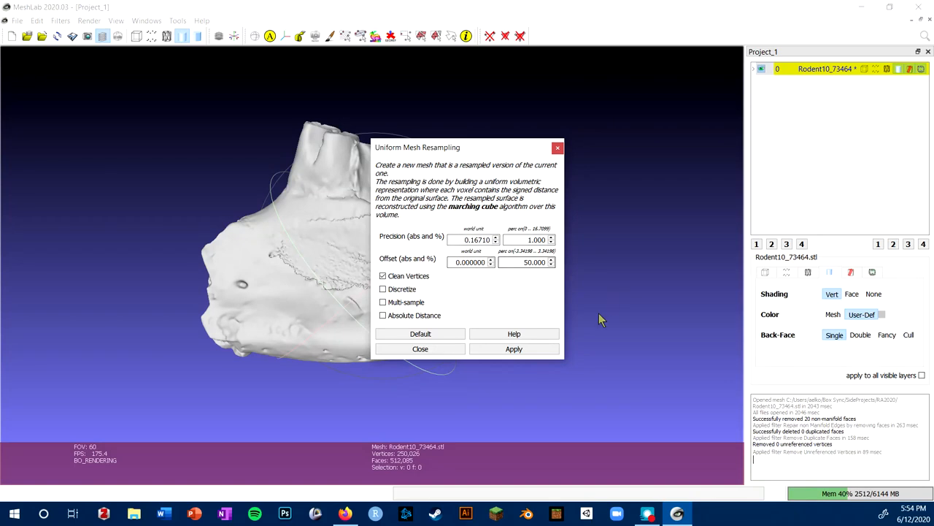
pyautogui.click(514, 347)
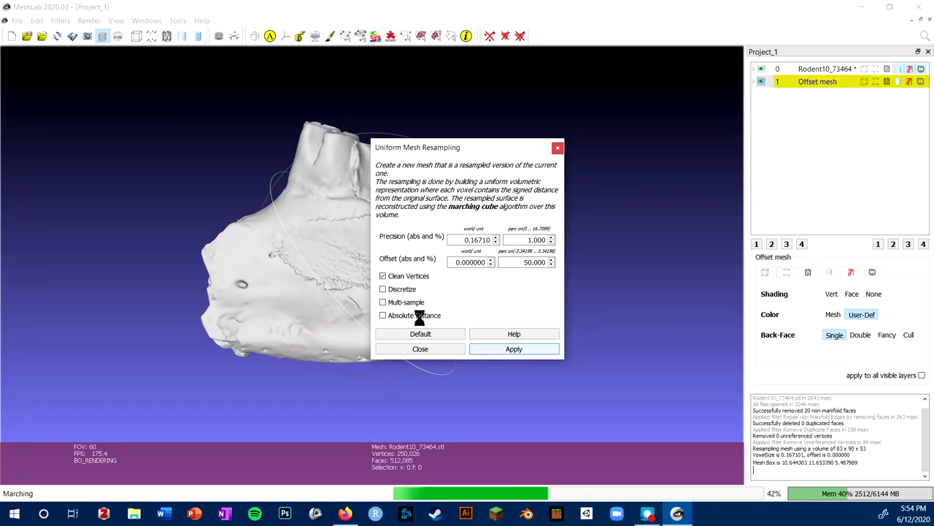
# - Dismiss the resampling dialog and rotate the jaw to inspect the new Offset mesh
pyautogui.click(514, 348)
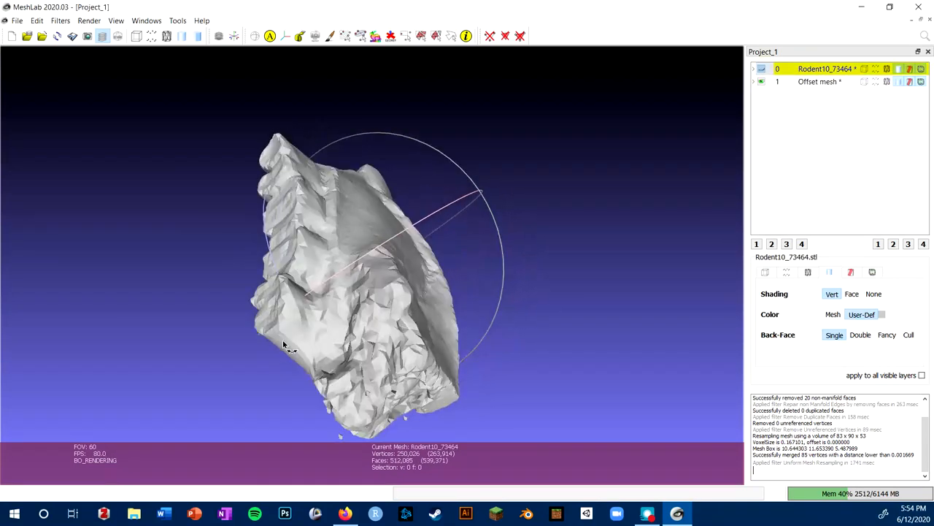
pyautogui.moveTo(285, 343); pyautogui.dragTo(420, 263)
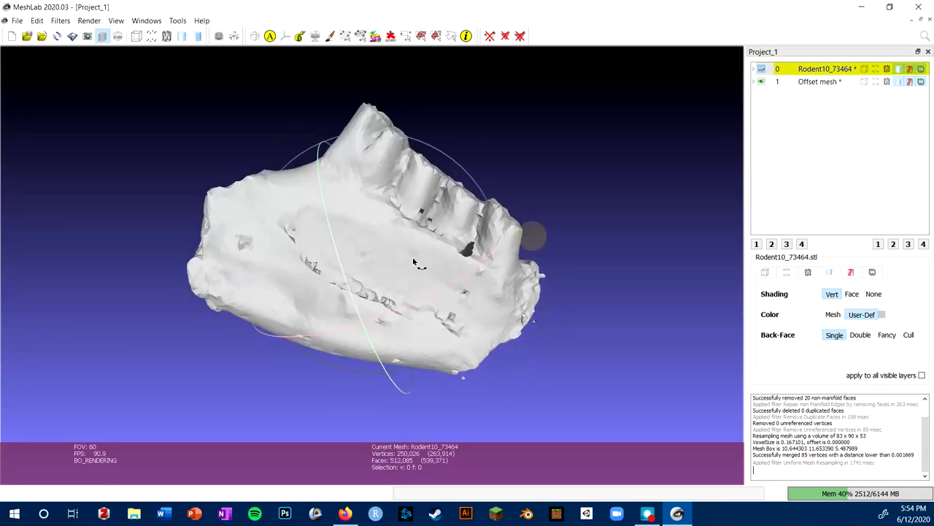
pyautogui.moveTo(416, 263); pyautogui.dragTo(368, 274)
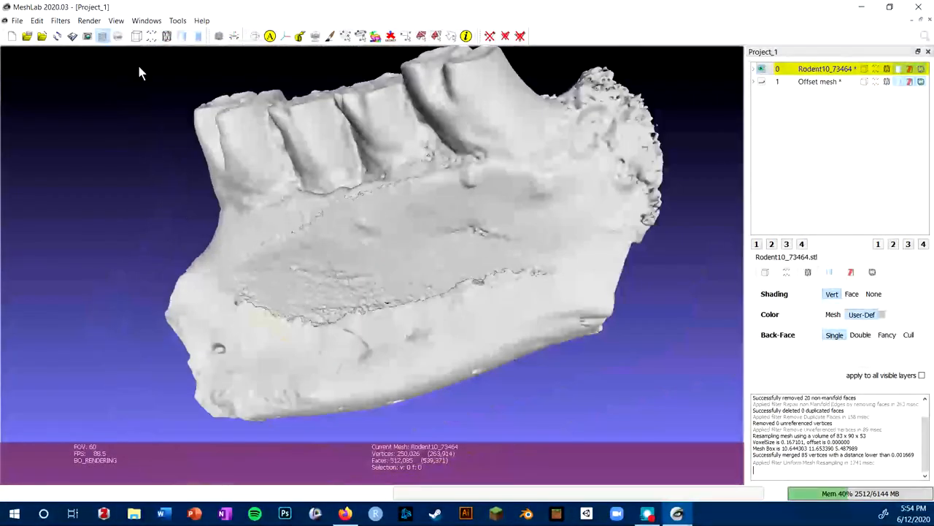
pyautogui.click(59, 20)
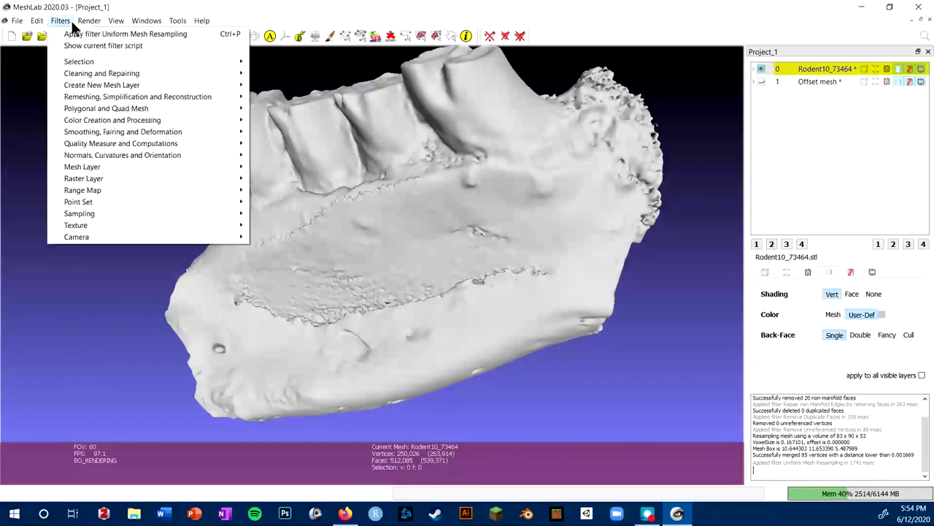
pyautogui.moveTo(105, 108)
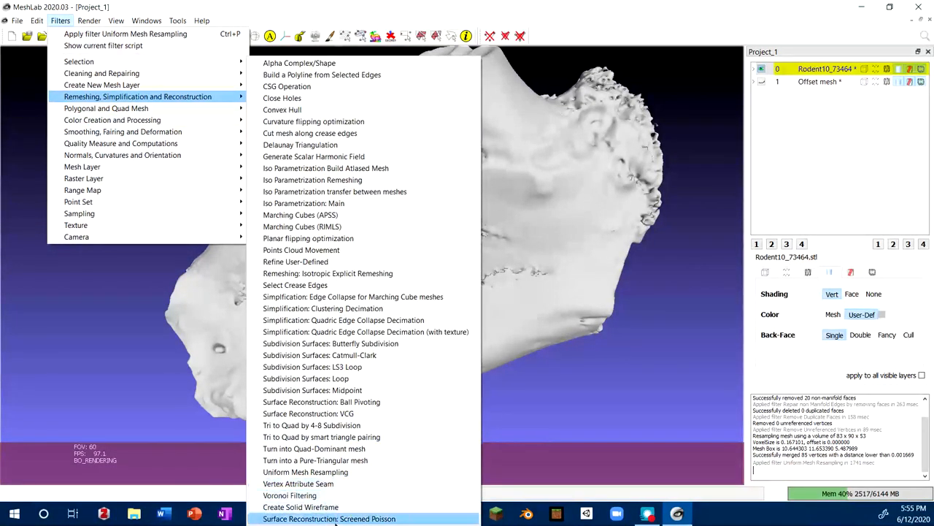
pyautogui.moveTo(330, 518)
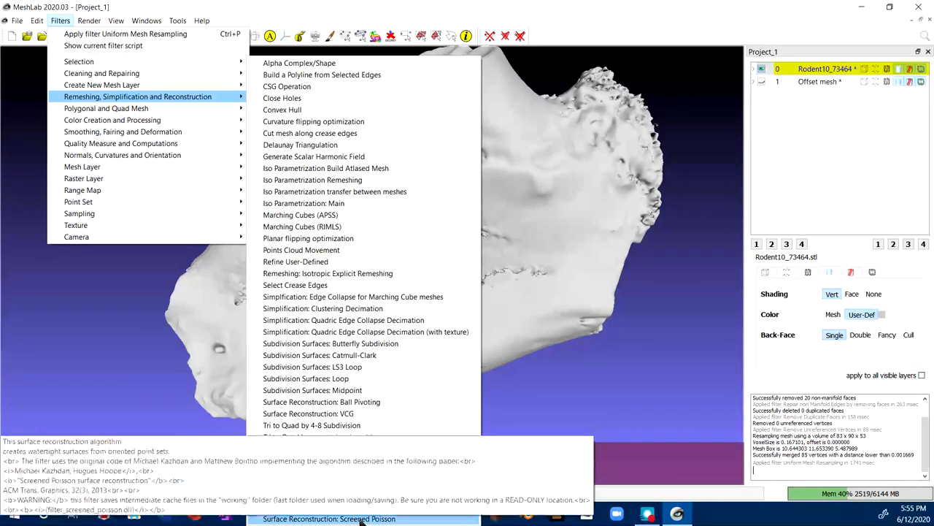
pyautogui.moveTo(489, 447)
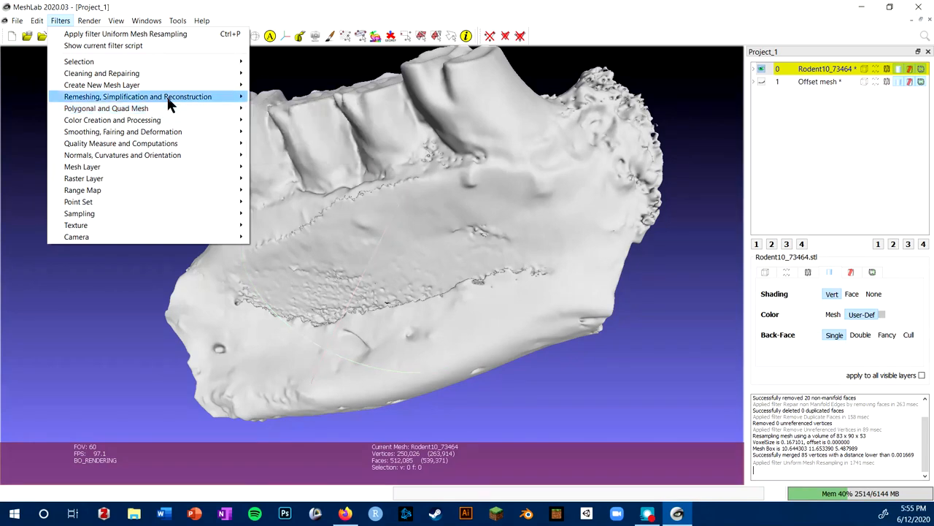
pyautogui.click(138, 97)
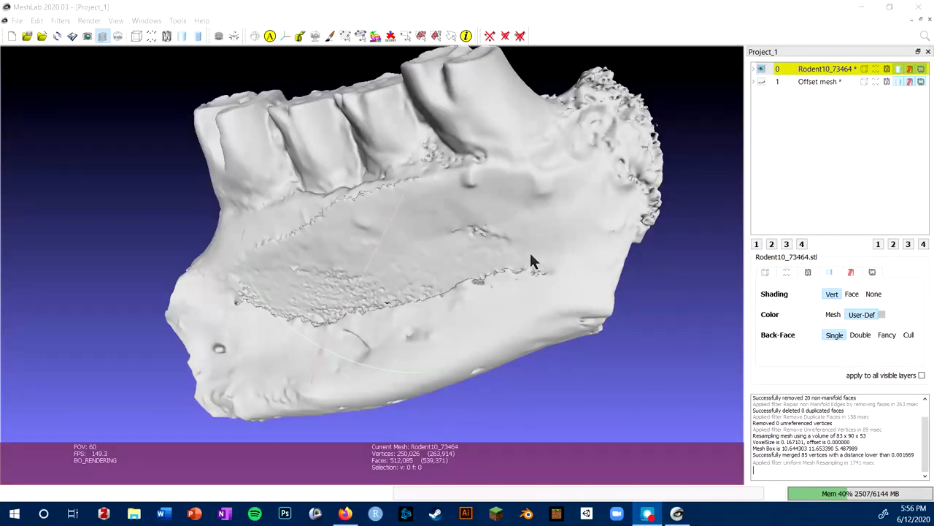
pyautogui.moveTo(108, 55)
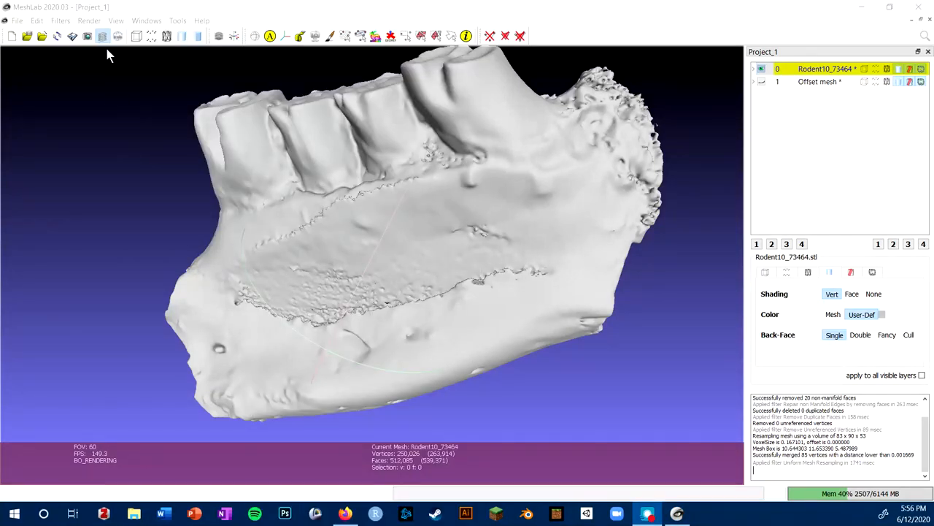
# - Apply Clustering Decimation with the default 1% cell size to the resampled jaw
pyautogui.click(60, 20)
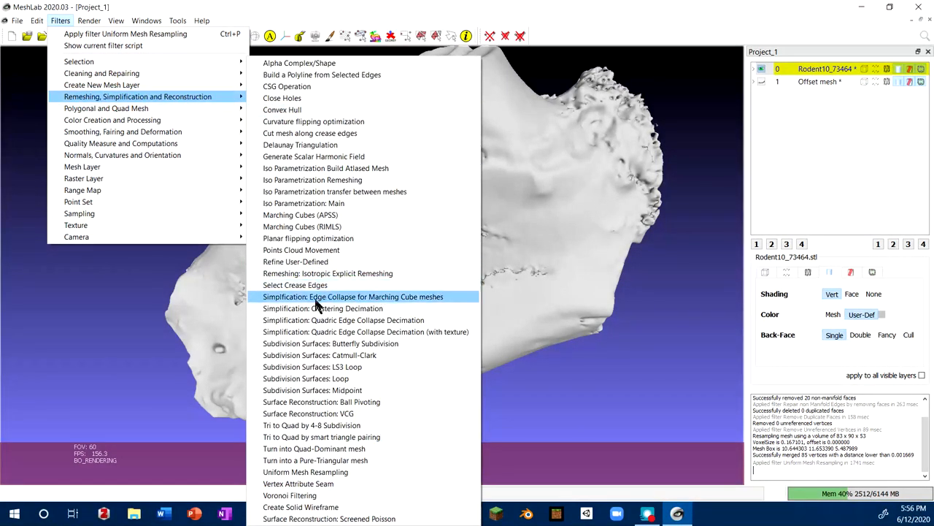
pyautogui.moveTo(426, 331)
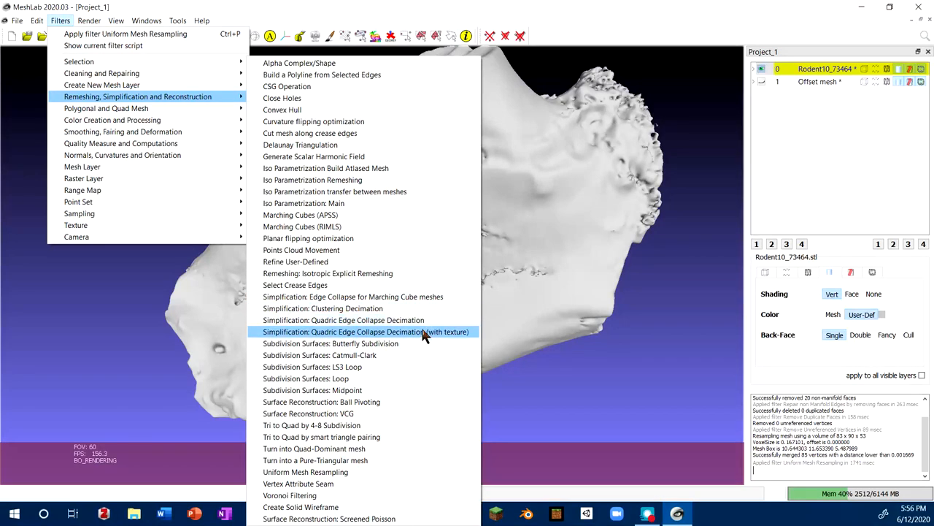
pyautogui.moveTo(397, 308)
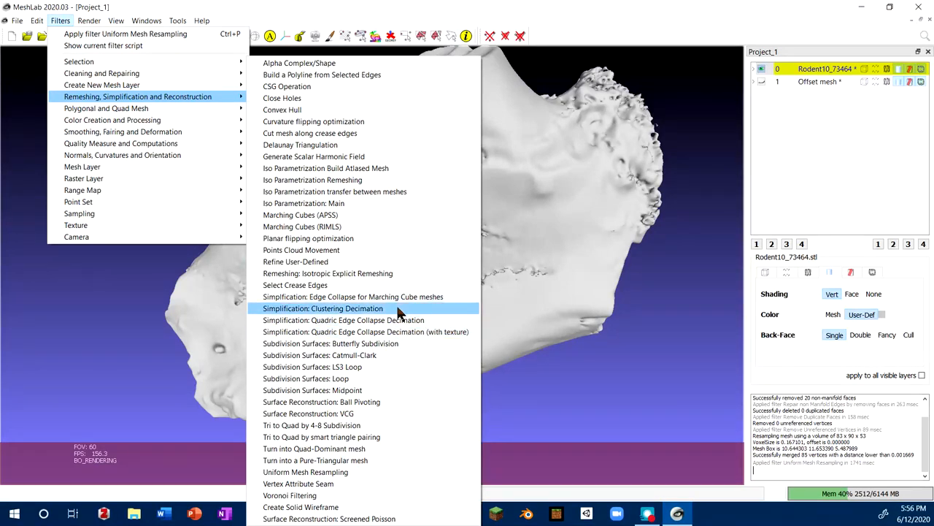
pyautogui.moveTo(397, 308)
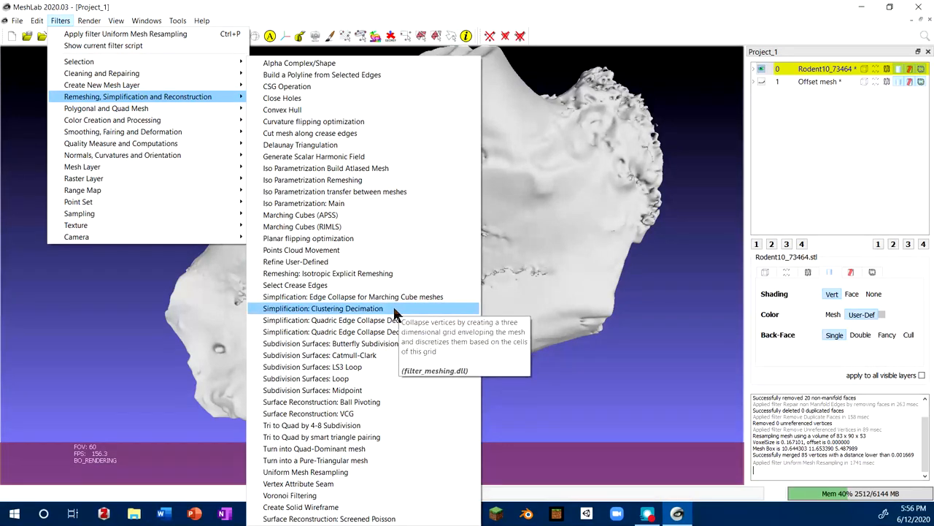
pyautogui.click(323, 308)
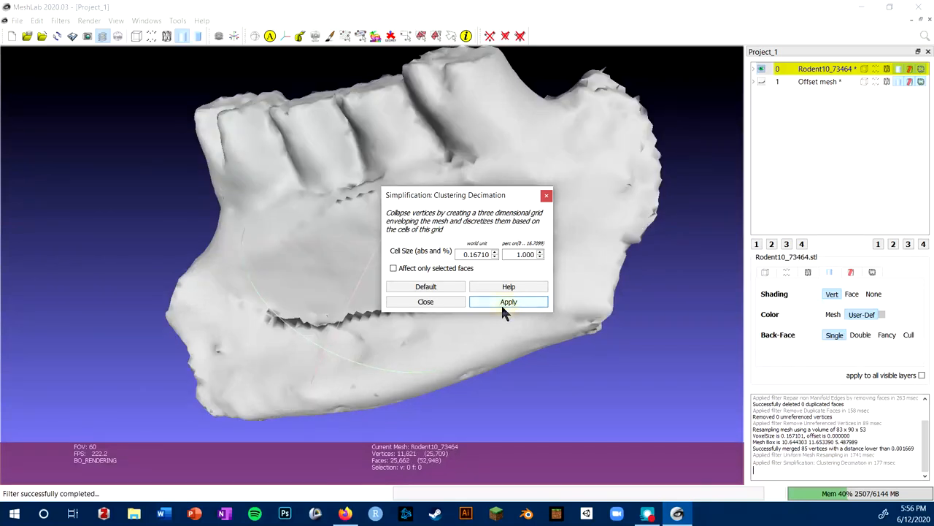
# - Show the decimated jaw as a wireframe and rotate it to inspect the coarser triangles
pyautogui.click(427, 301)
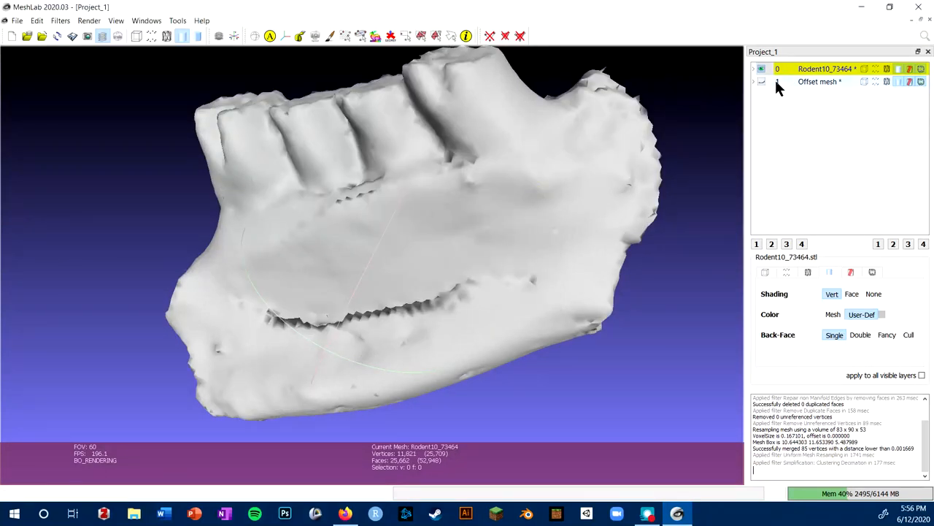
pyautogui.click(166, 37)
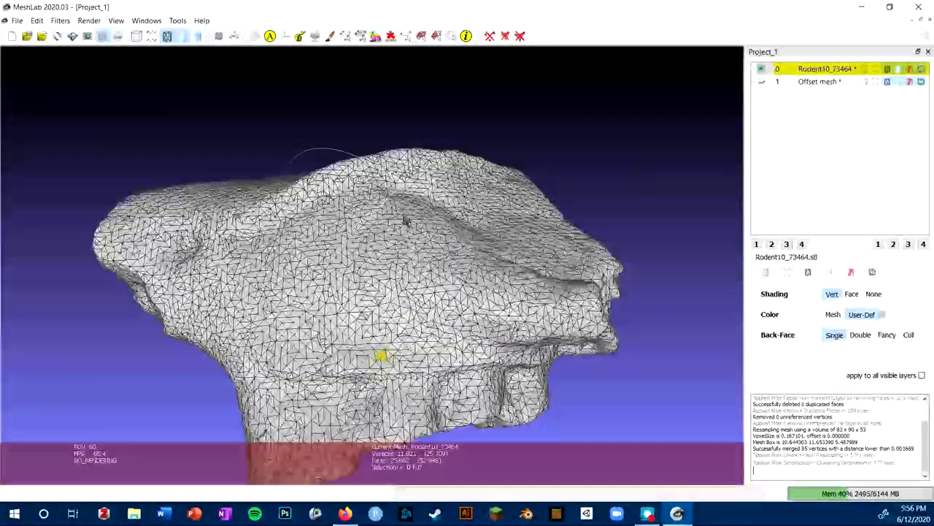
pyautogui.moveTo(406, 219); pyautogui.dragTo(277, 379)
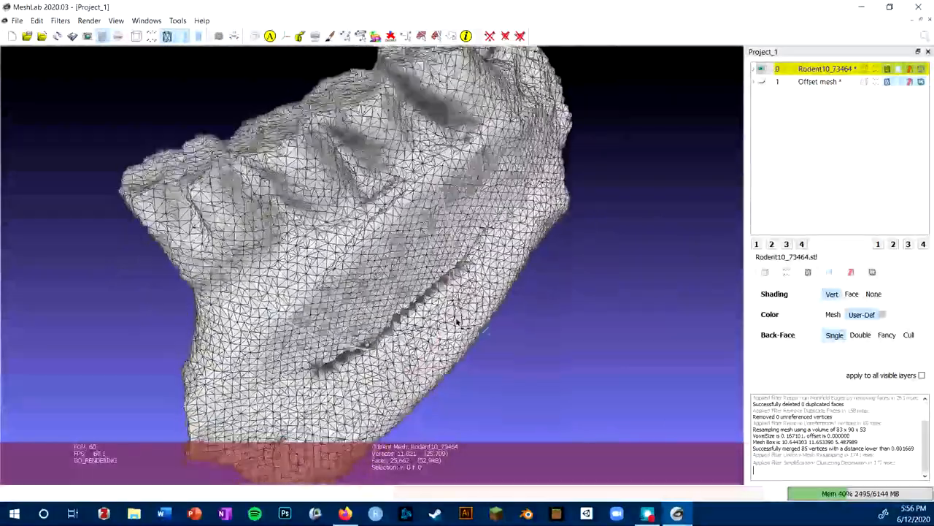
pyautogui.moveTo(456, 321); pyautogui.dragTo(431, 252)
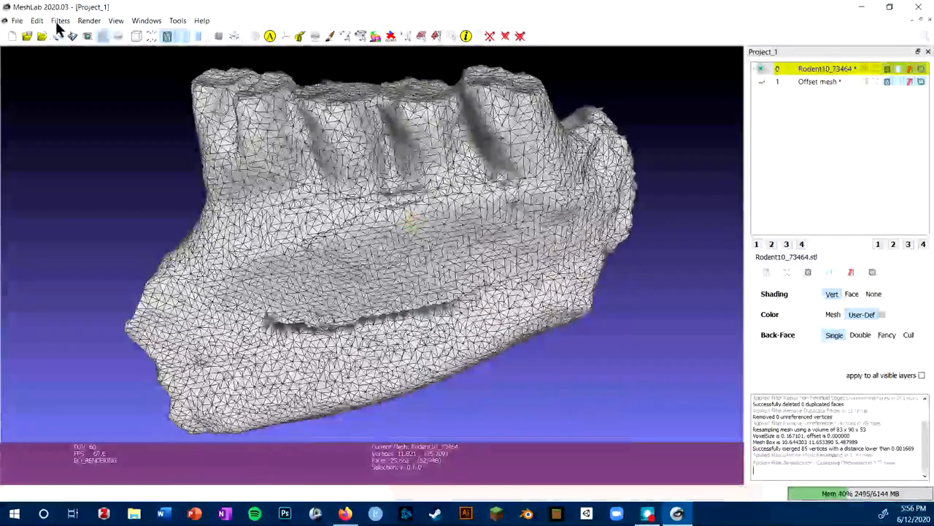
# - Apply Laplacian Smooth with 3 smoothing steps to the decimated jaw
pyautogui.click(60, 20)
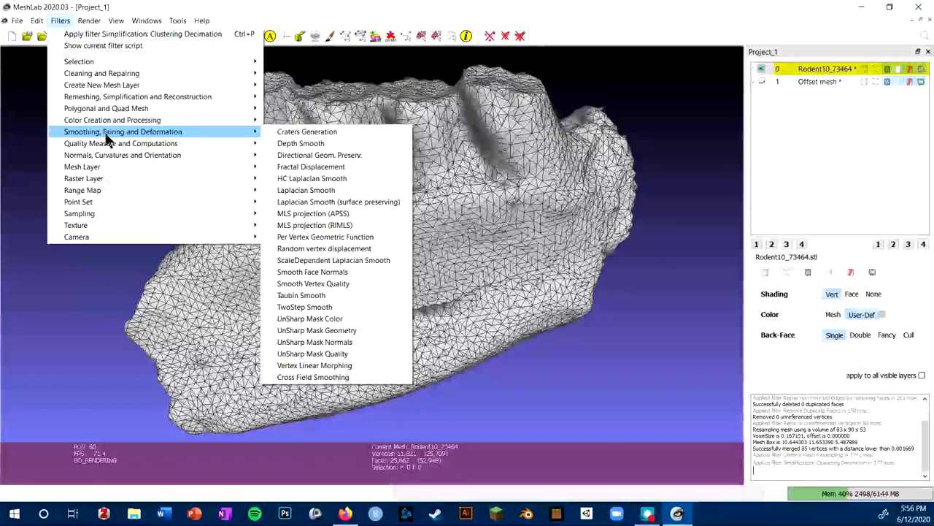
pyautogui.moveTo(307, 190)
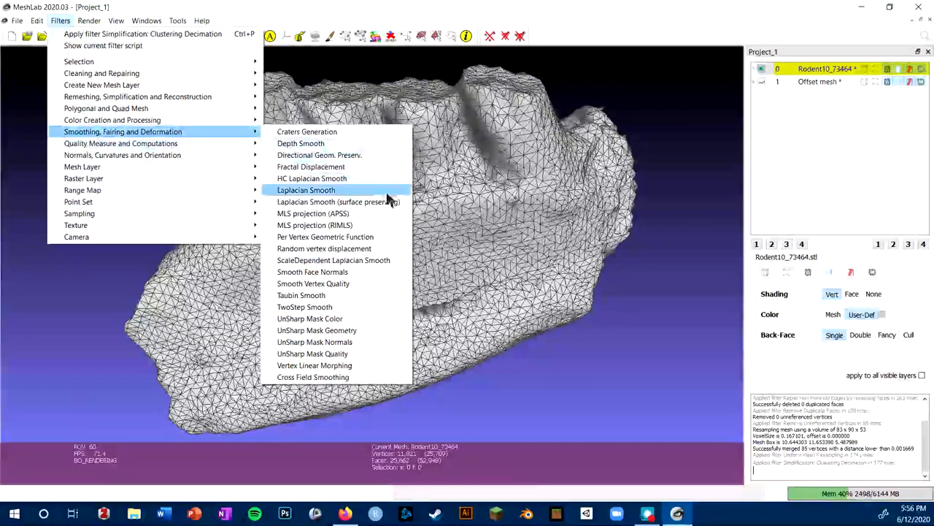
pyautogui.click(307, 189)
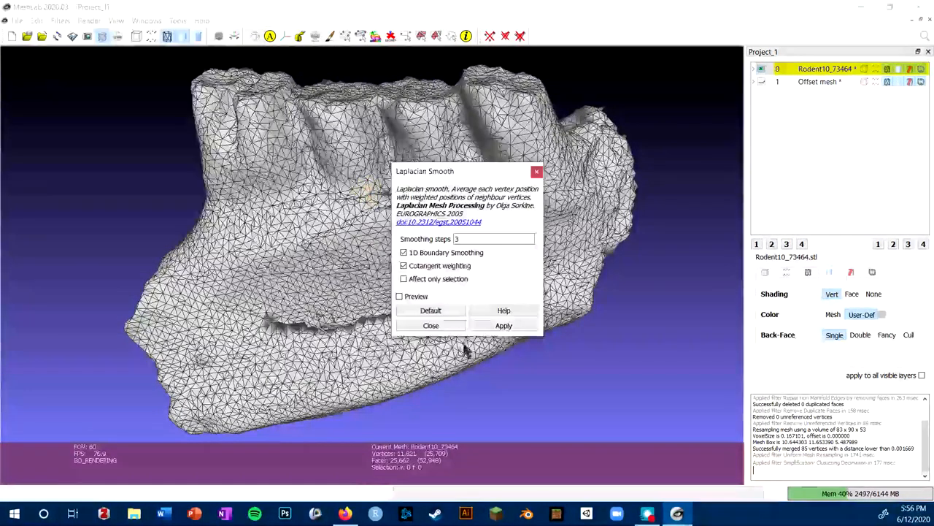
pyautogui.click(504, 324)
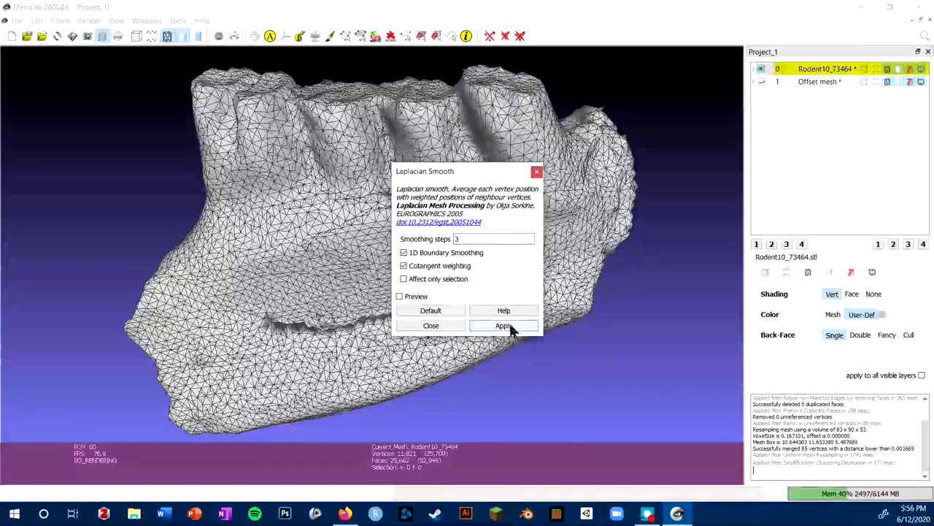
pyautogui.click(503, 324)
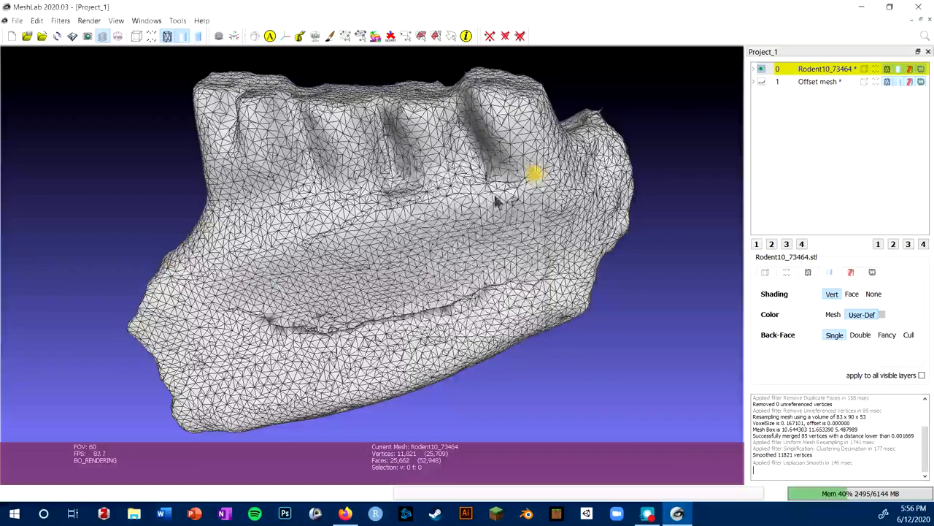
pyautogui.moveTo(533, 176); pyautogui.dragTo(343, 277)
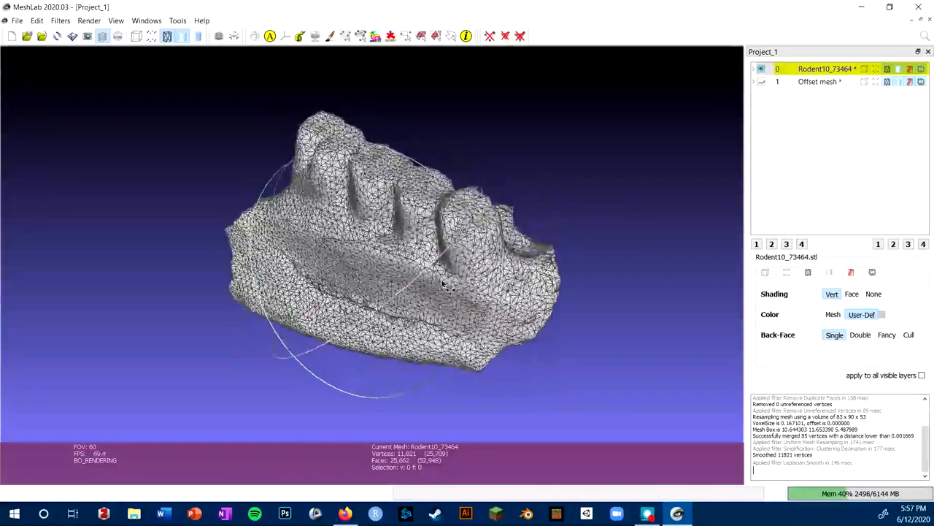
pyautogui.moveTo(445, 285); pyautogui.dragTo(358, 251)
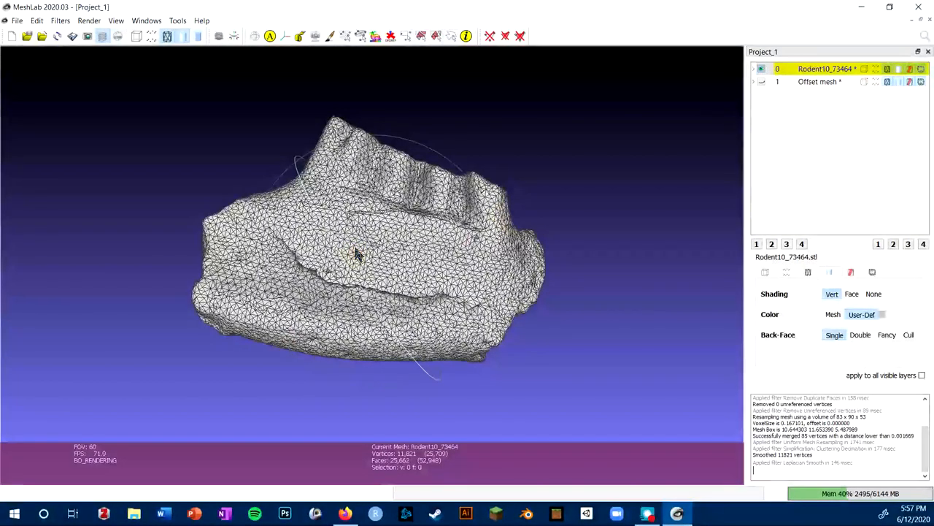